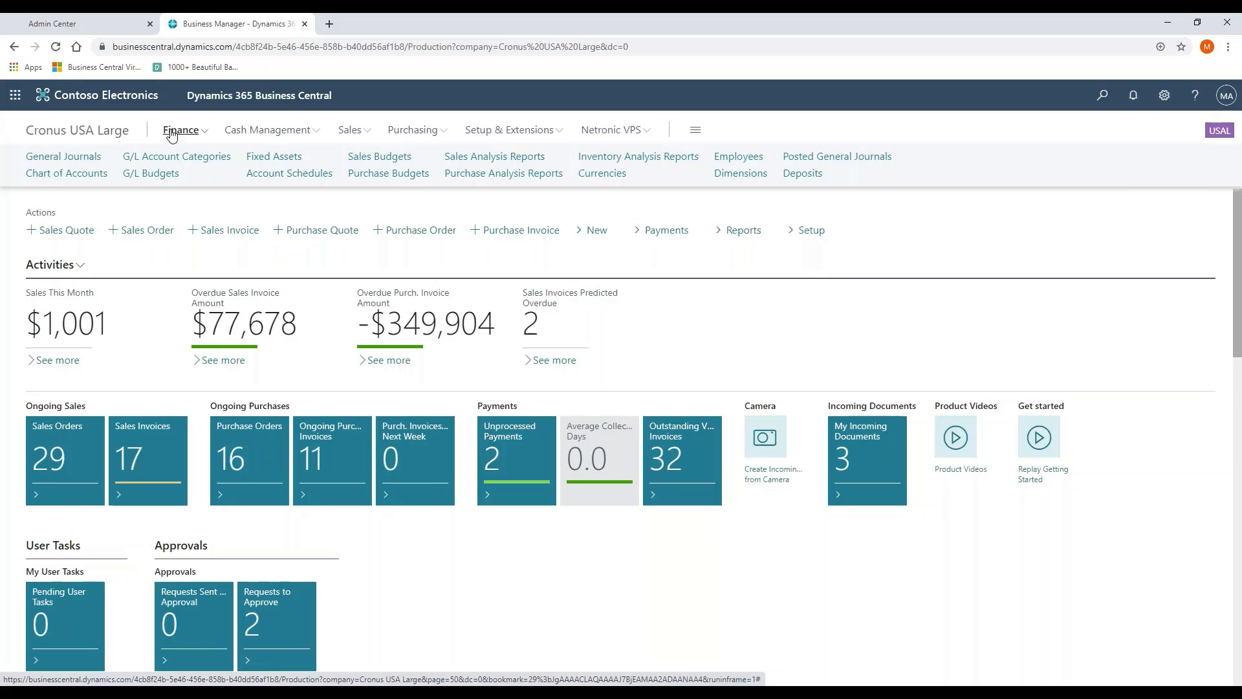
mouse_move(125, 144)
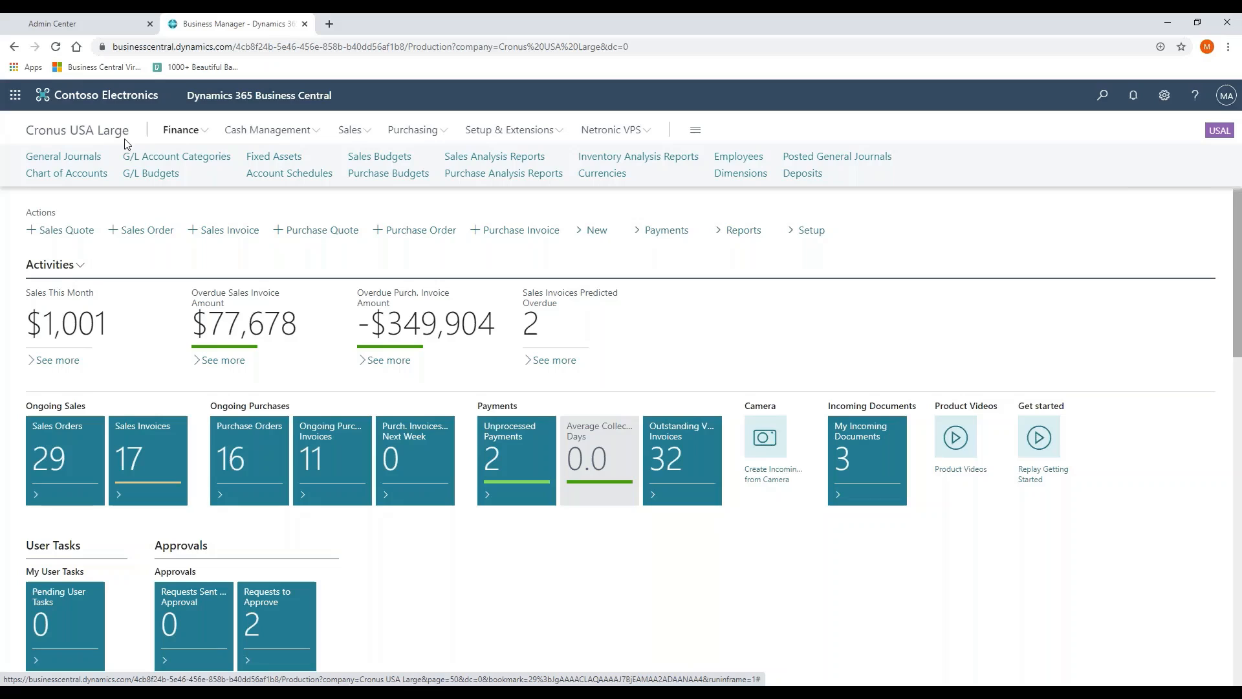
mouse_move(162, 144)
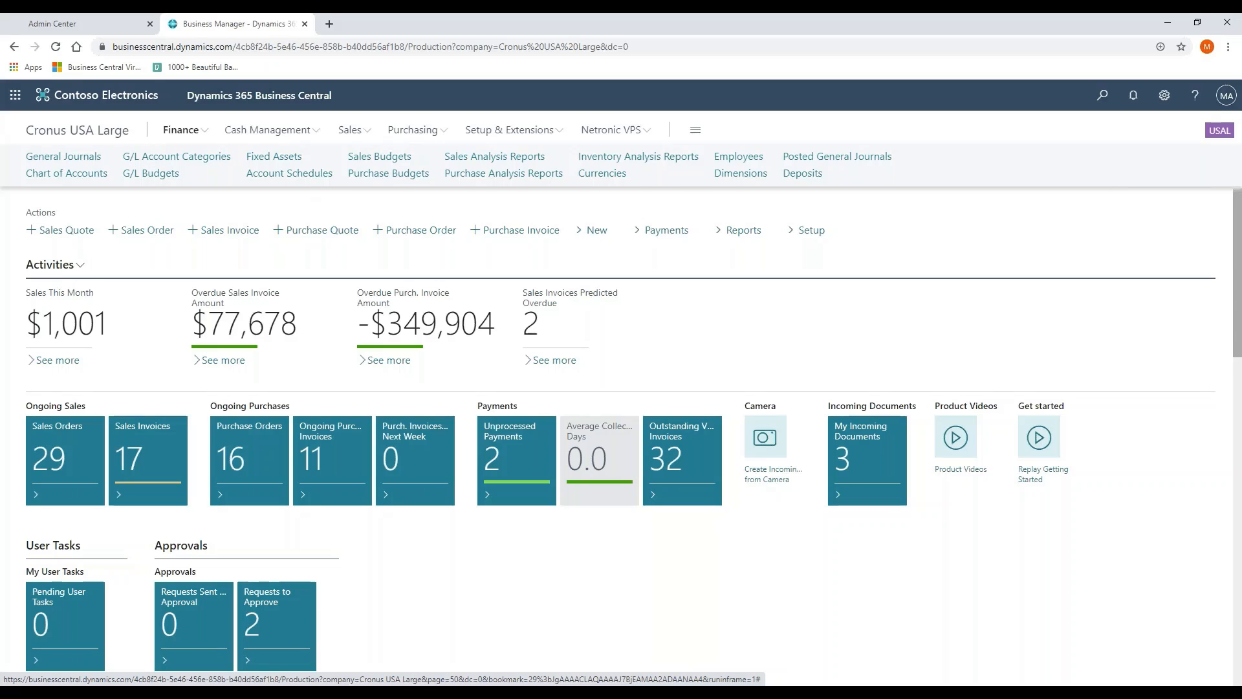
mouse_move(288, 172)
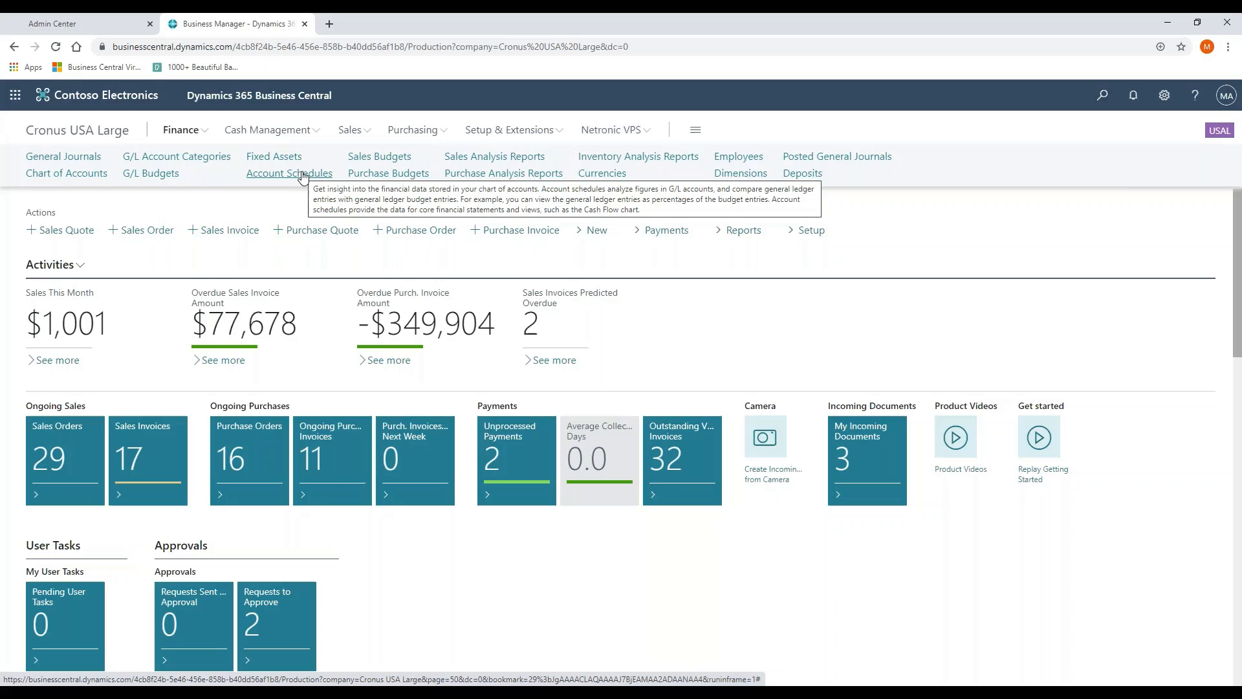
mouse_move(287, 121)
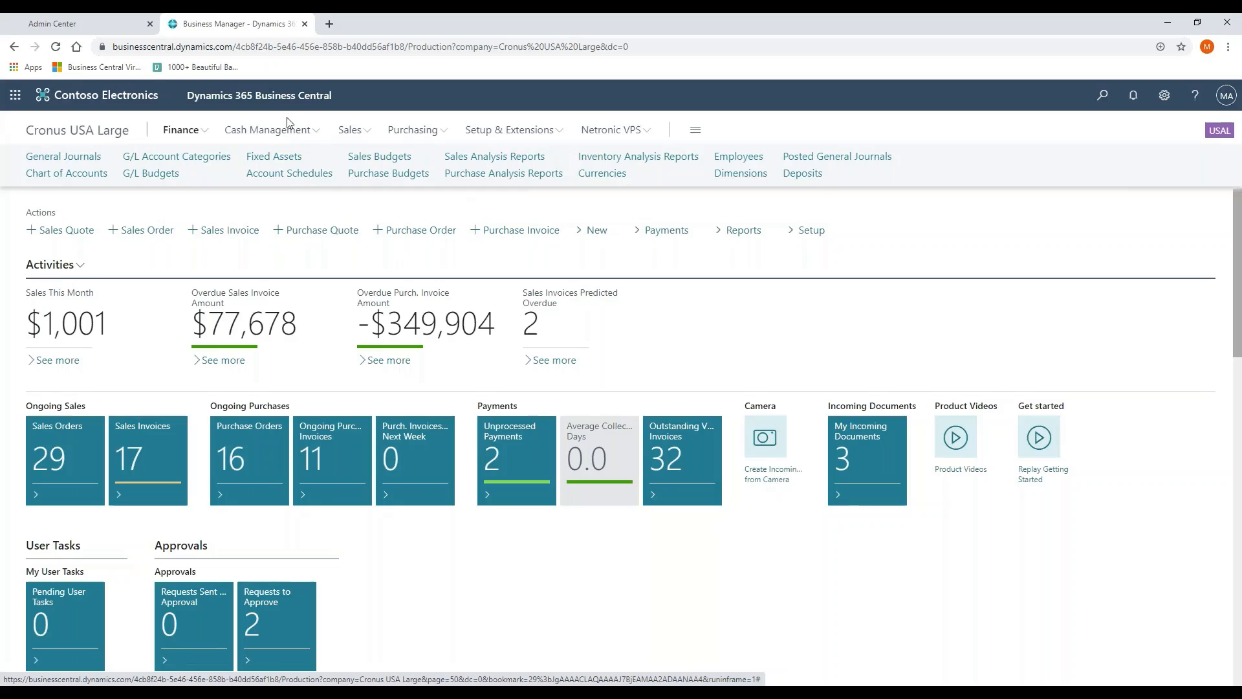
- Show the Cash Management links: cash flow forecasts, payment journals and bank reconciliations
click(268, 129)
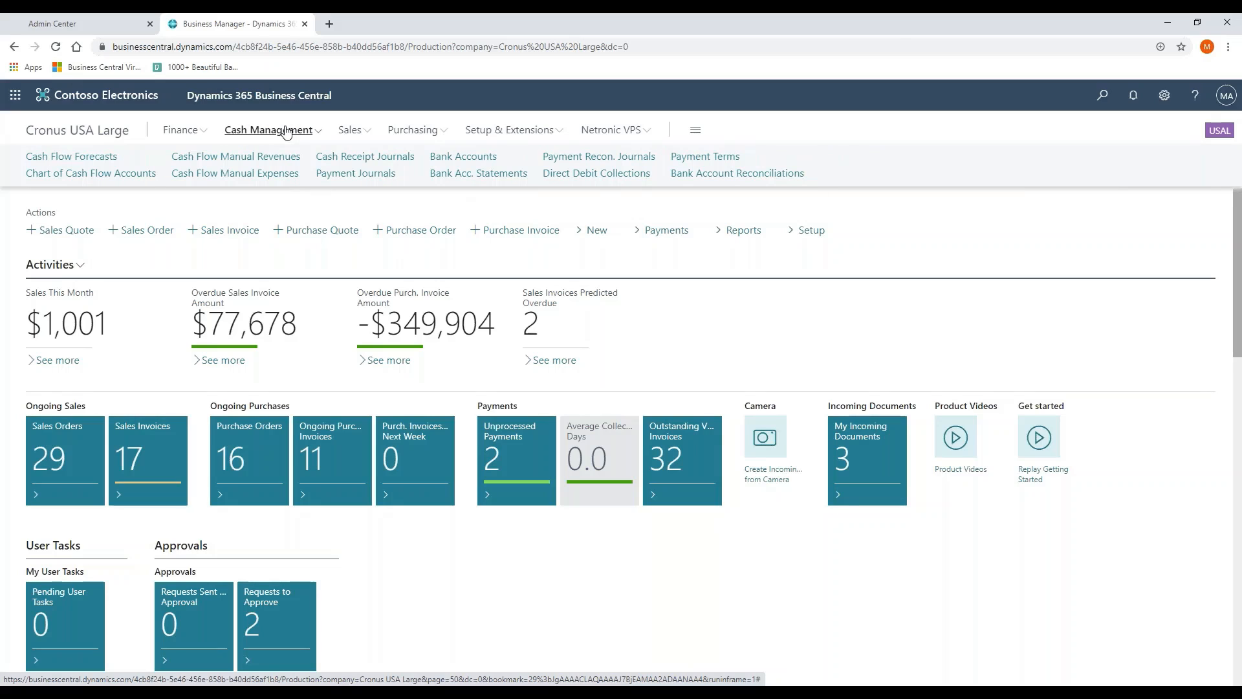
mouse_move(91, 172)
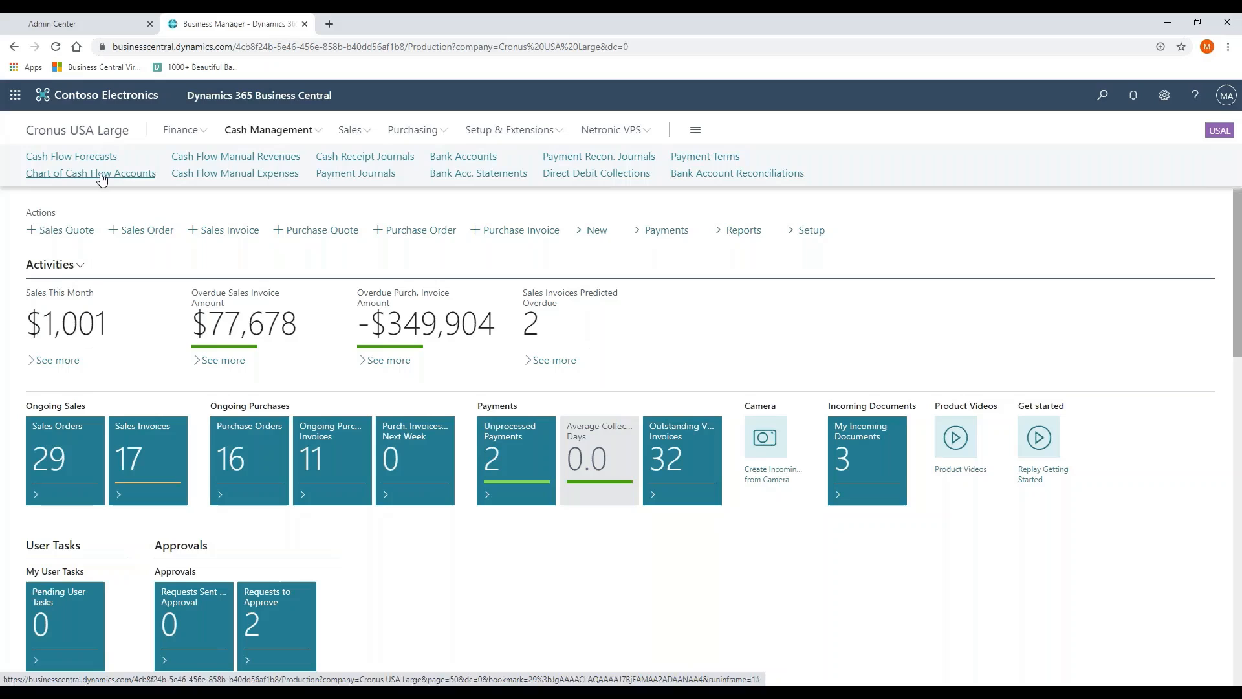
mouse_move(91, 172)
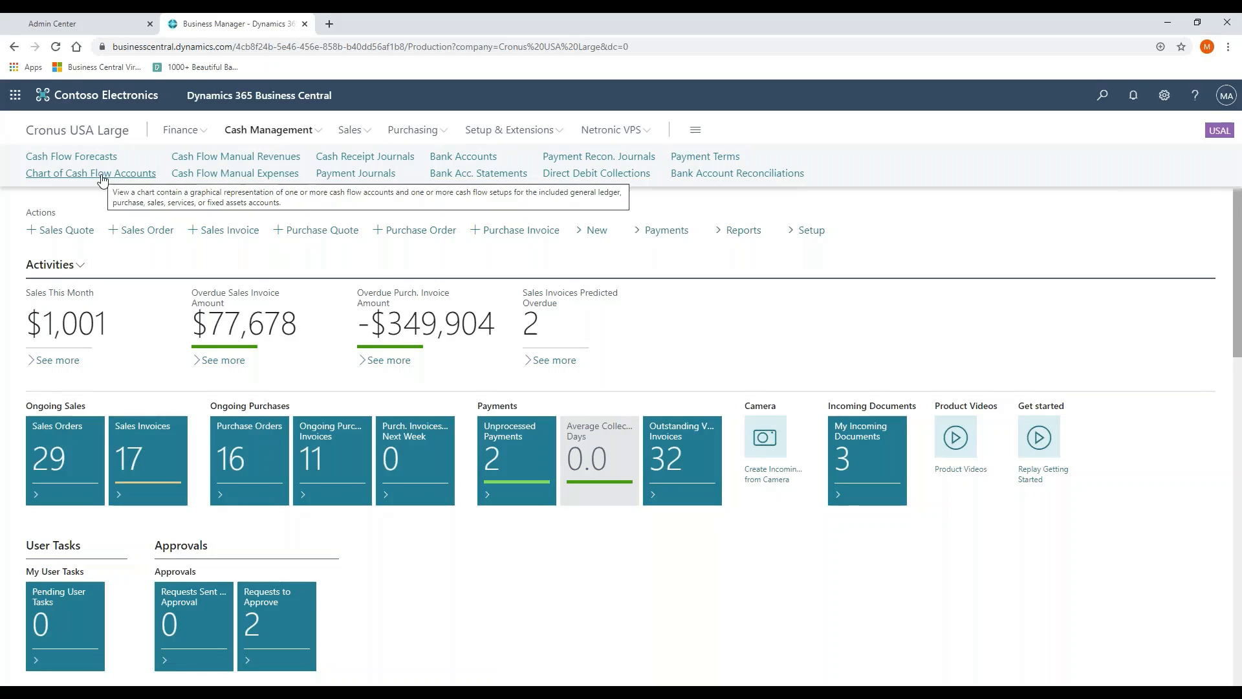
mouse_move(579, 160)
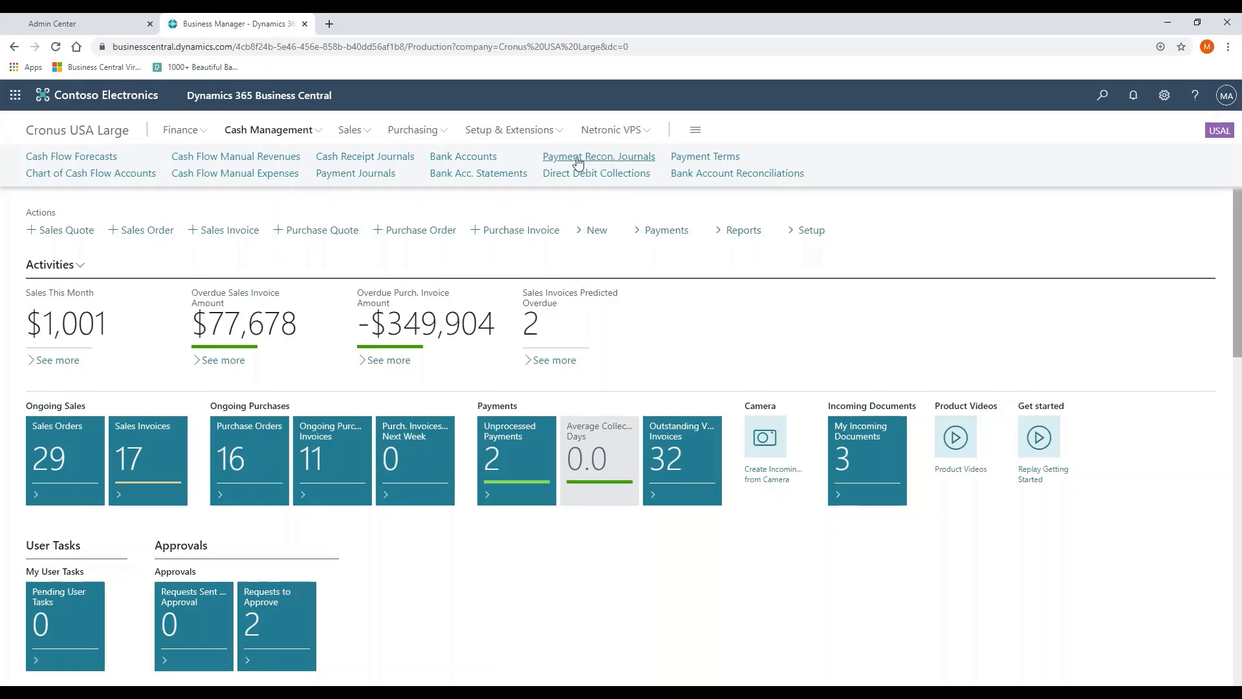
mouse_move(464, 157)
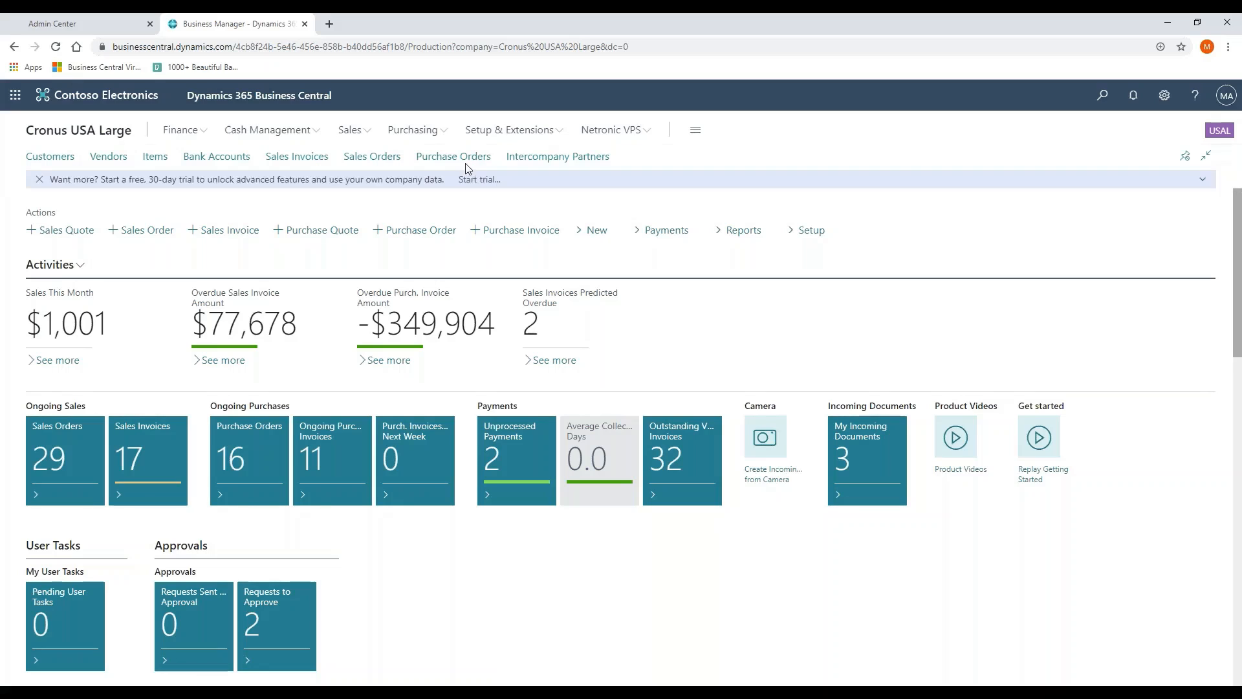
mouse_move(272, 129)
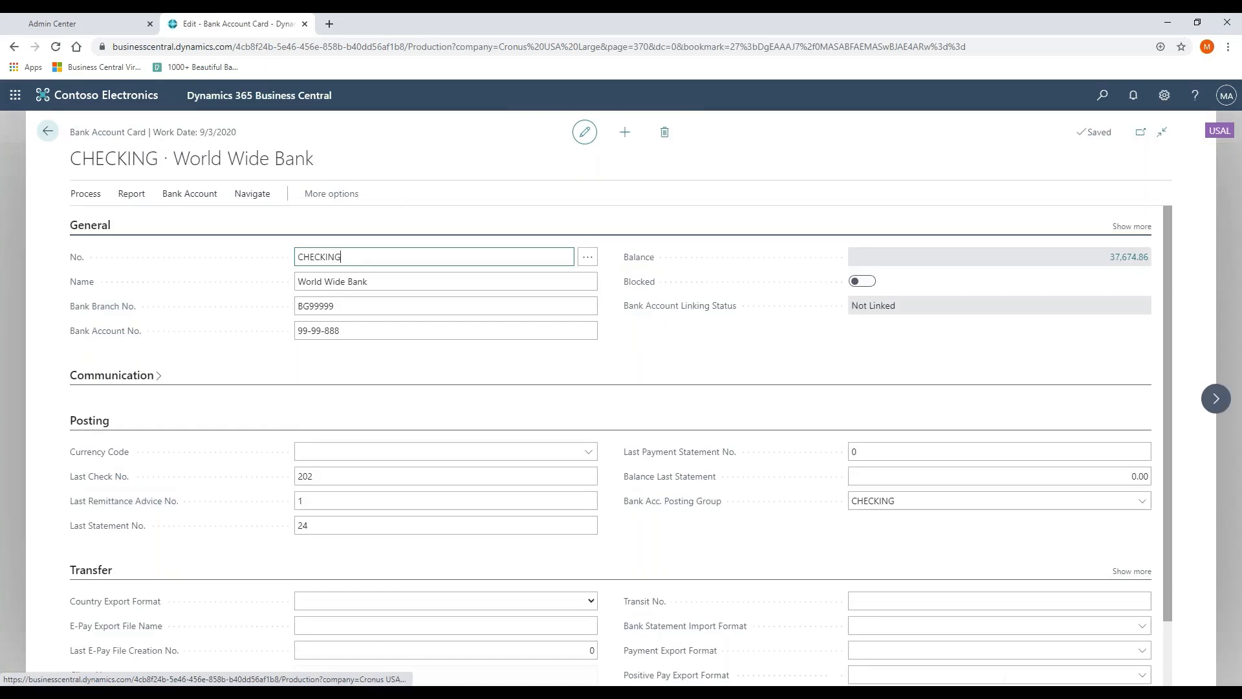
- Scroll the CHECKING · World Wide Bank card down to its Transfer format fields
scroll(down, 3)
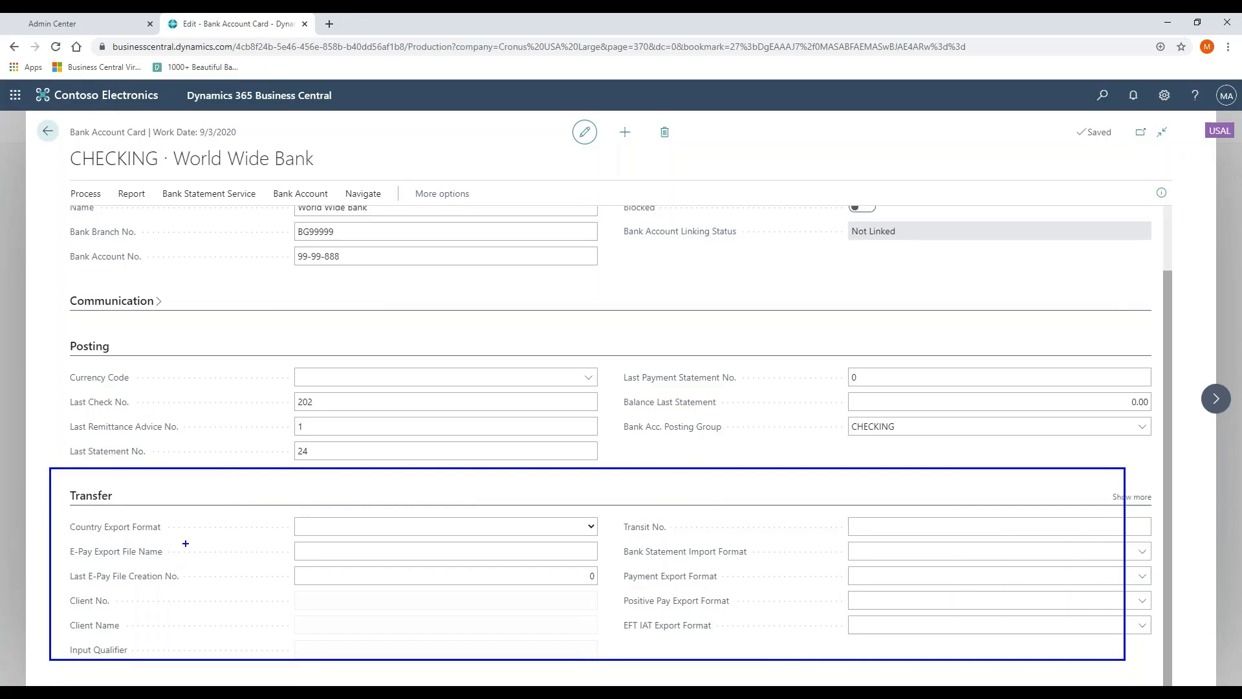
mouse_move(244, 540)
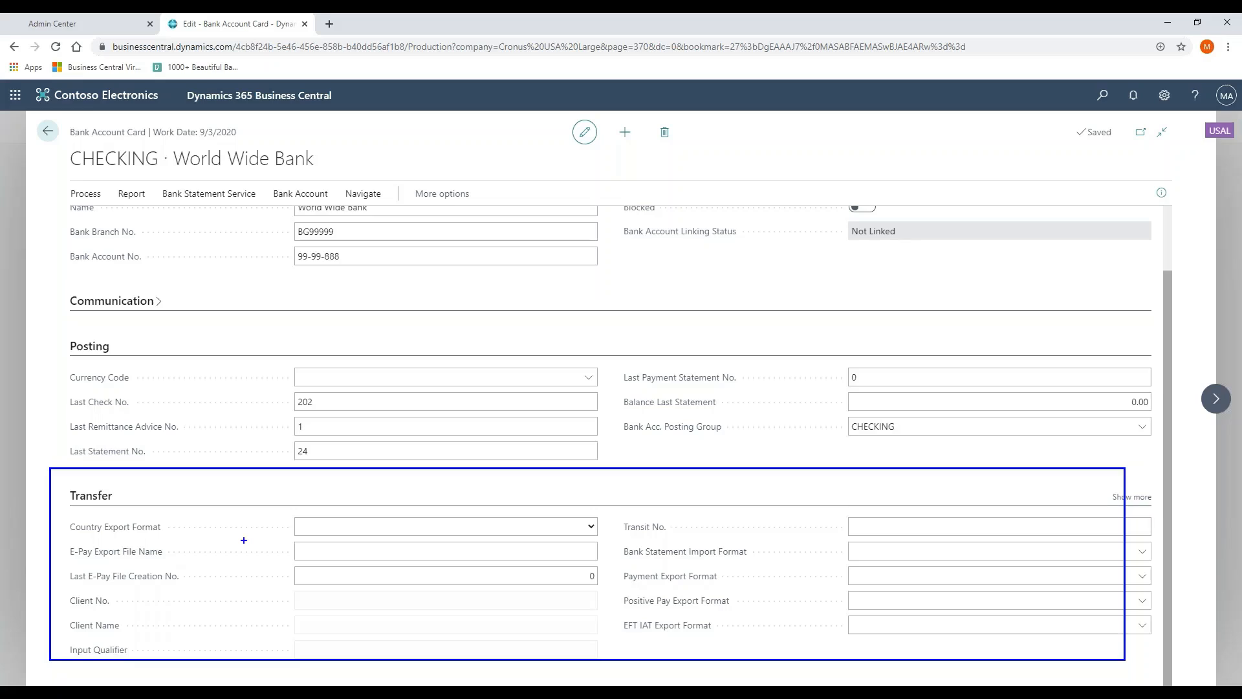
- Review the Bank Statement Import Format options (SEPA CAMT, Yodlee), then return to Bank Accounts
click(997, 575)
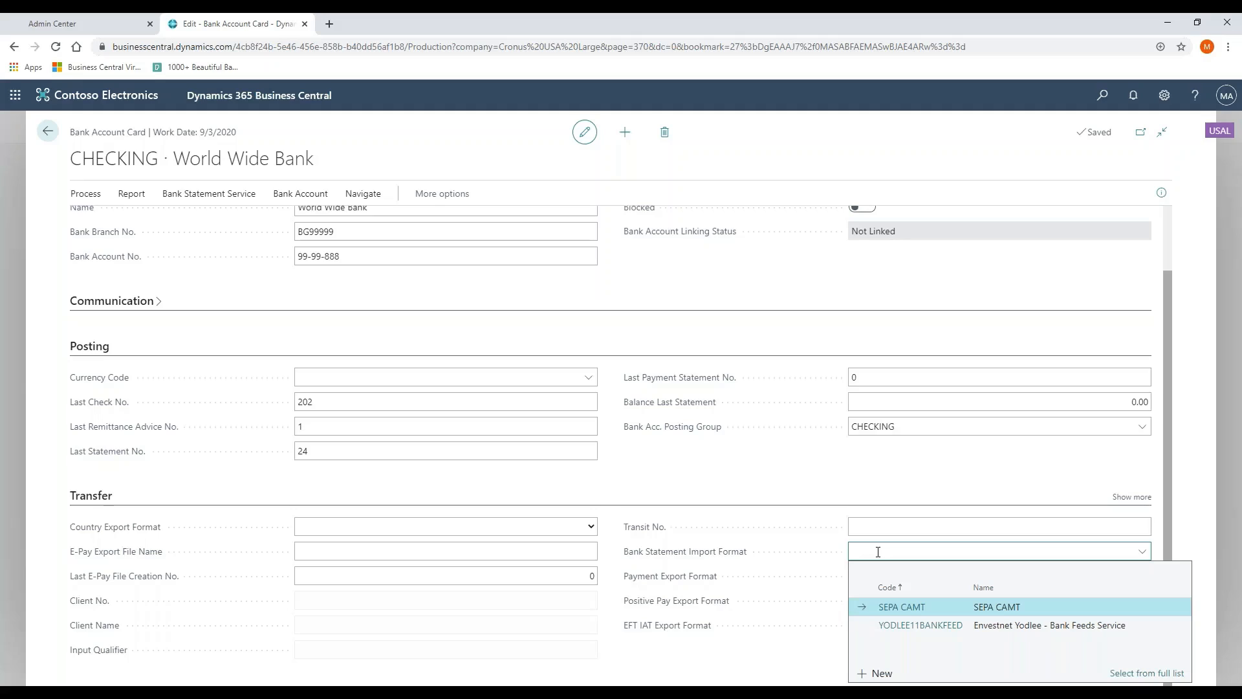
mouse_move(768, 566)
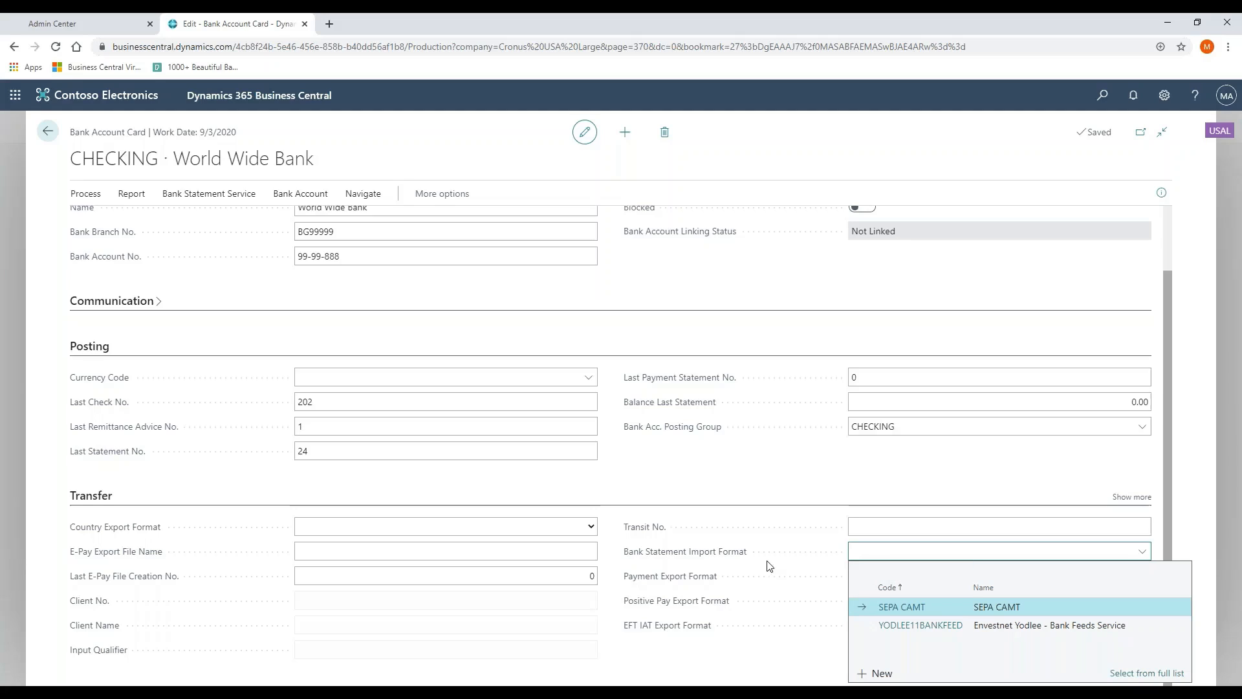
mouse_move(827, 555)
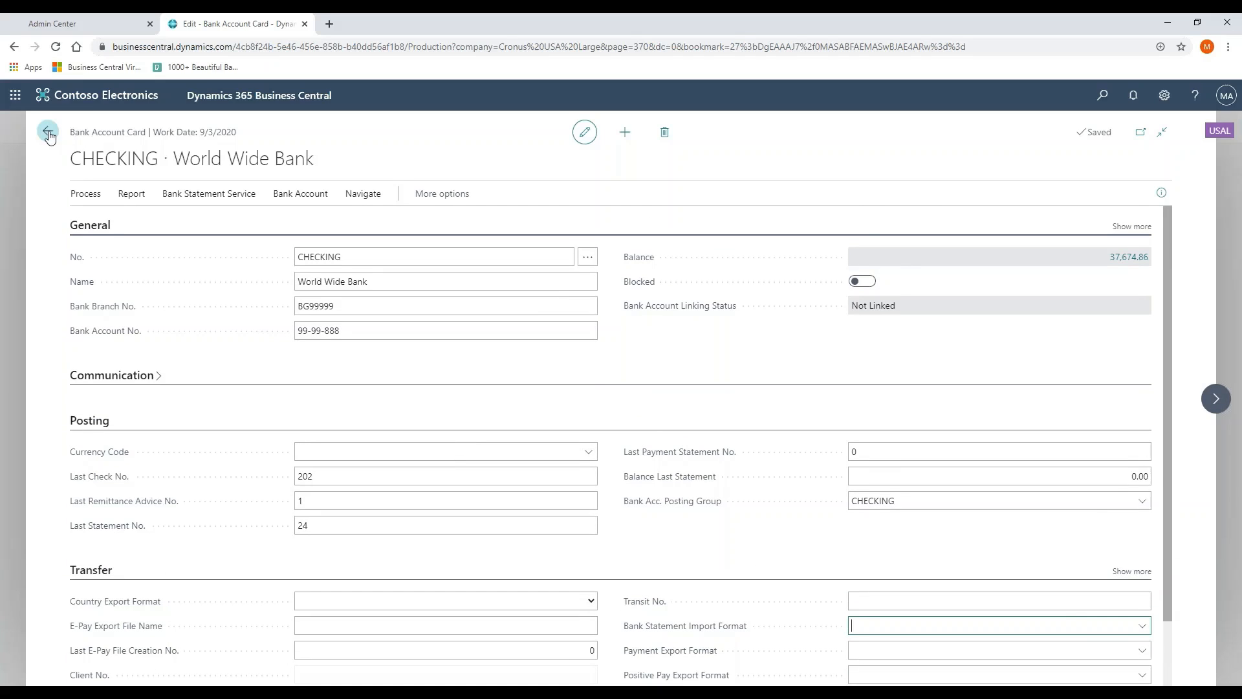
mouse_move(48, 132)
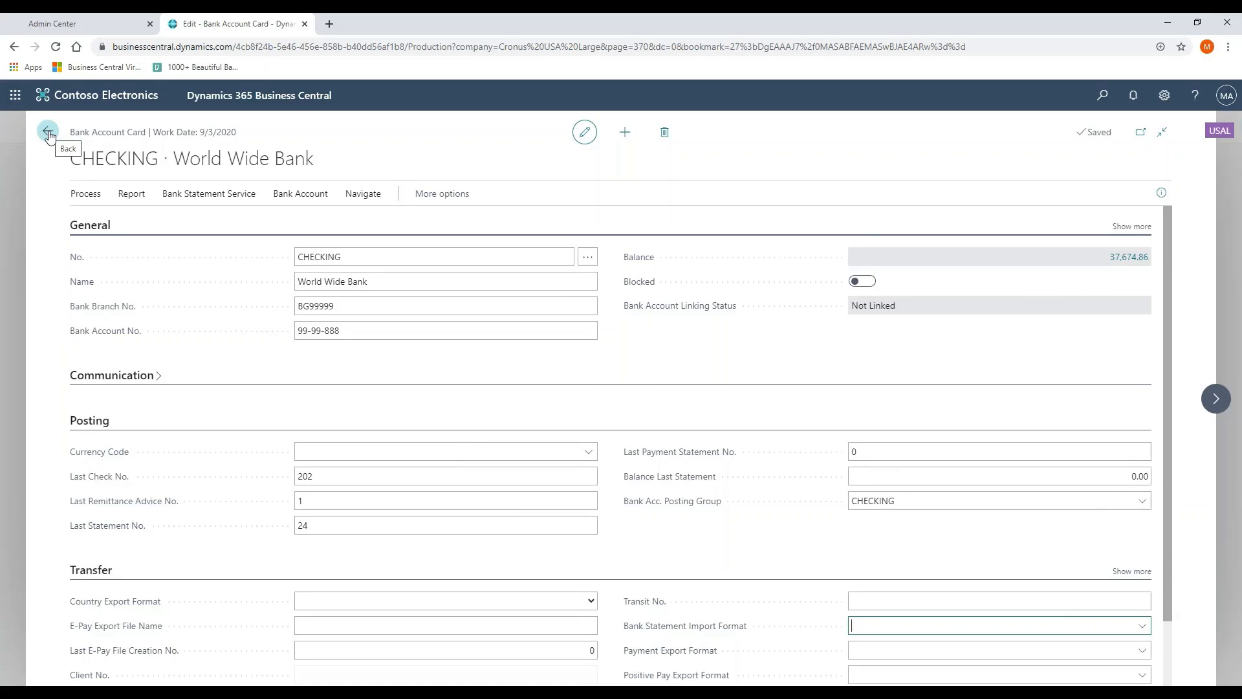
click(47, 132)
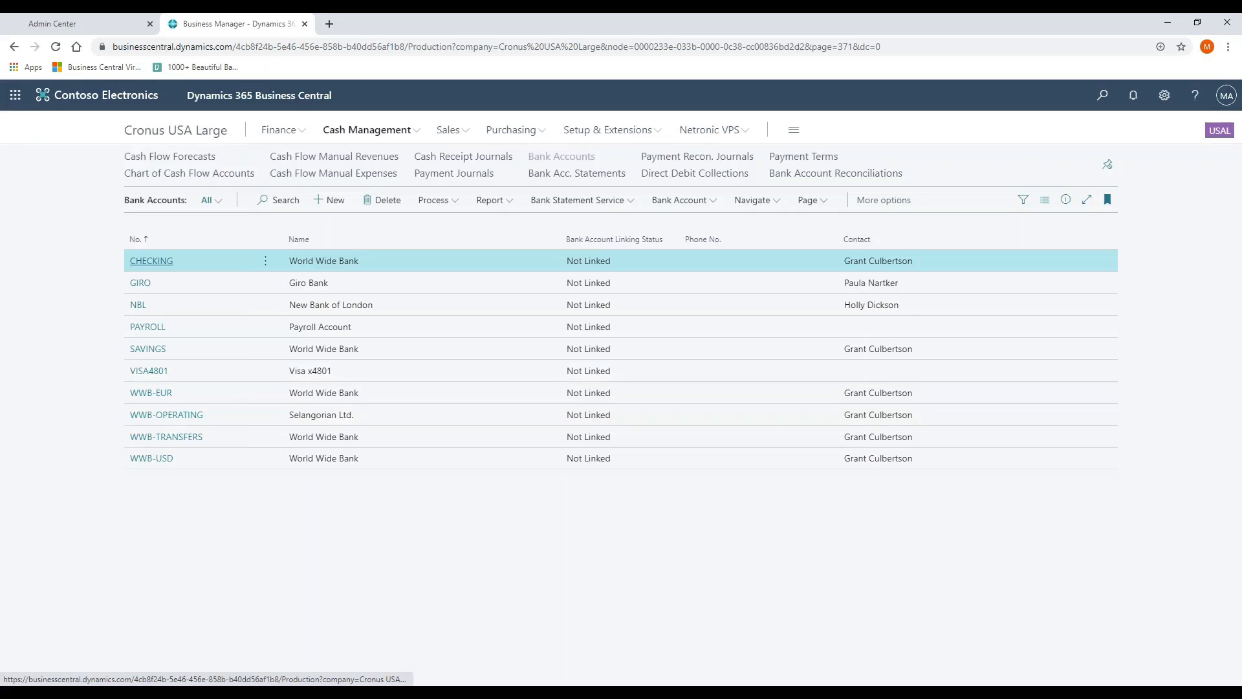